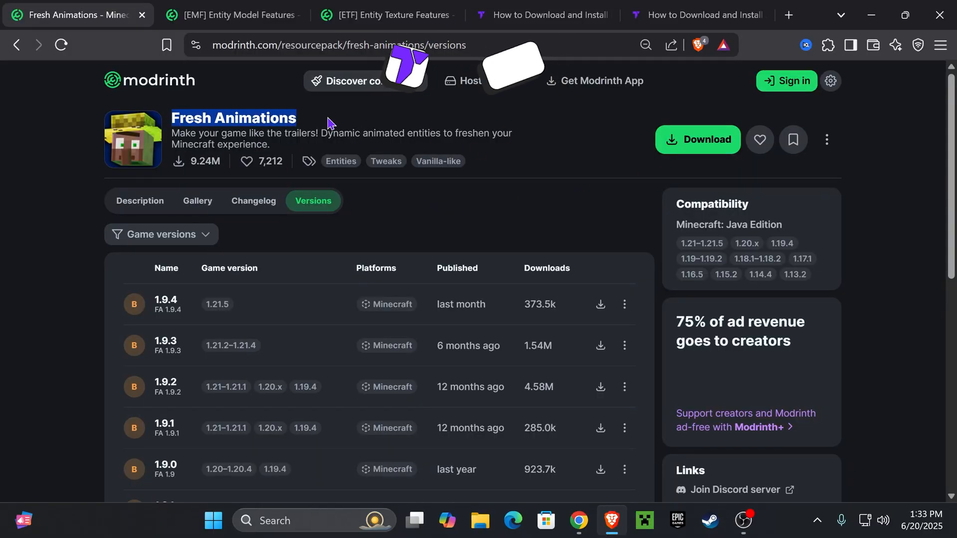
# Step: Filter Fresh Animations to 1.21.5, download v1.9.4, and maximize the browser
pyautogui.scroll(-3)
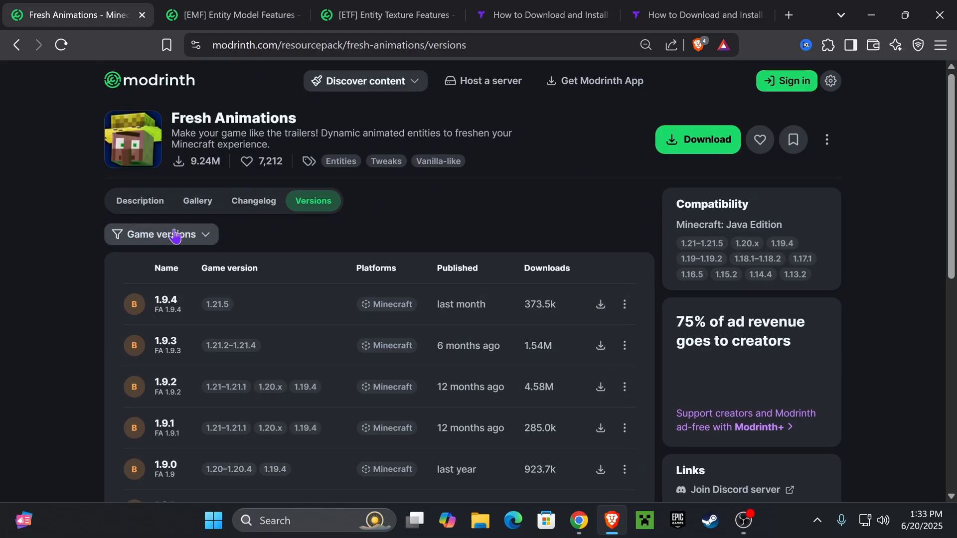
pyautogui.click(217, 304)
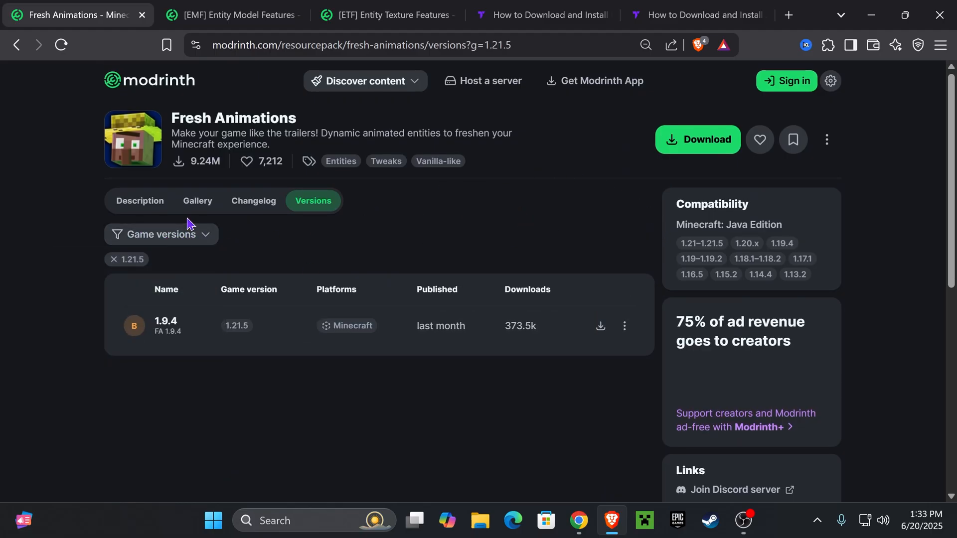
pyautogui.click(160, 234)
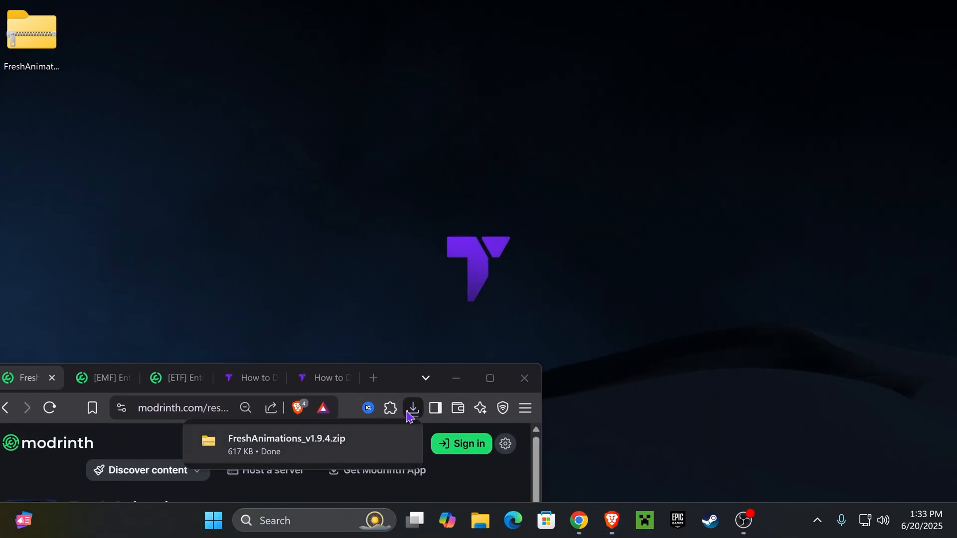
pyautogui.moveTo(490, 377)
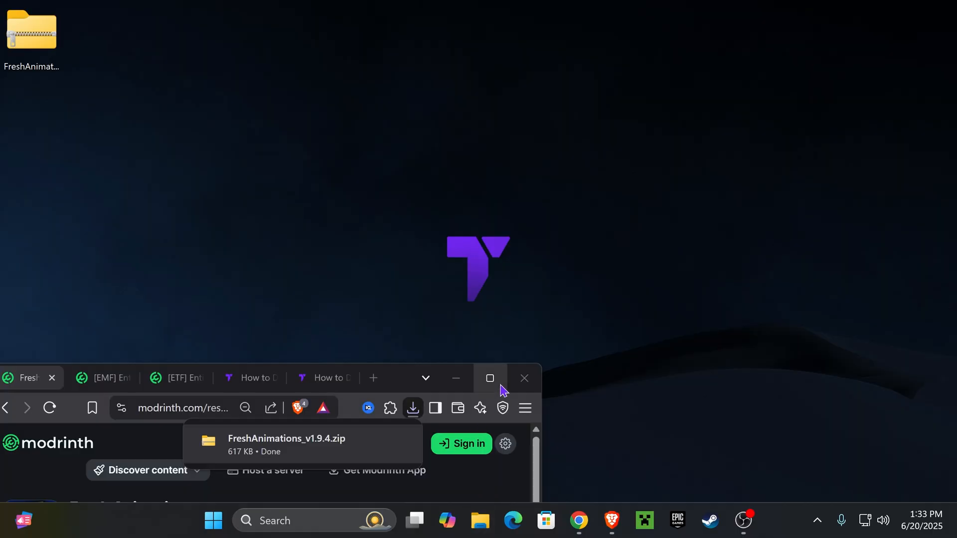
pyautogui.click(489, 378)
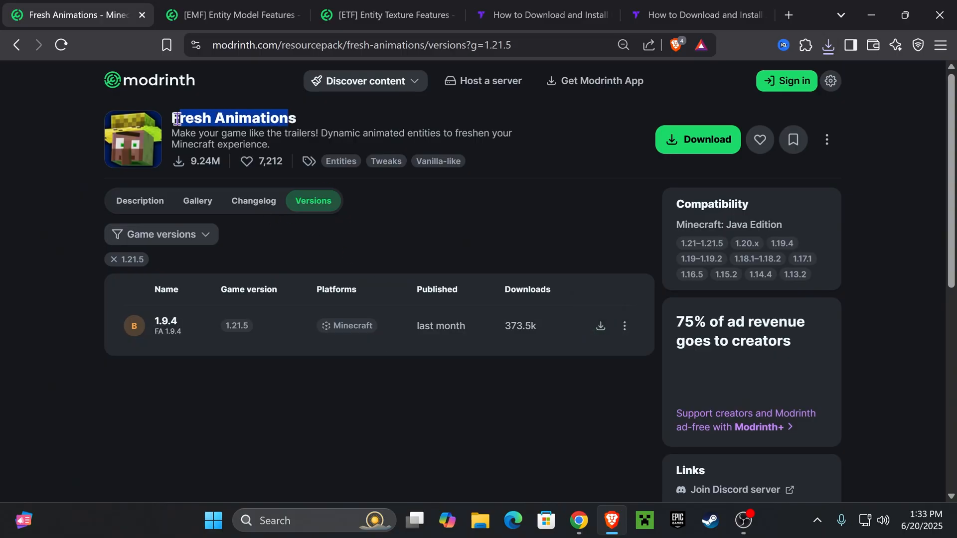
# Step: Compare the EMF and ETF mod pages and check EMF's game version filter
pyautogui.click(232, 14)
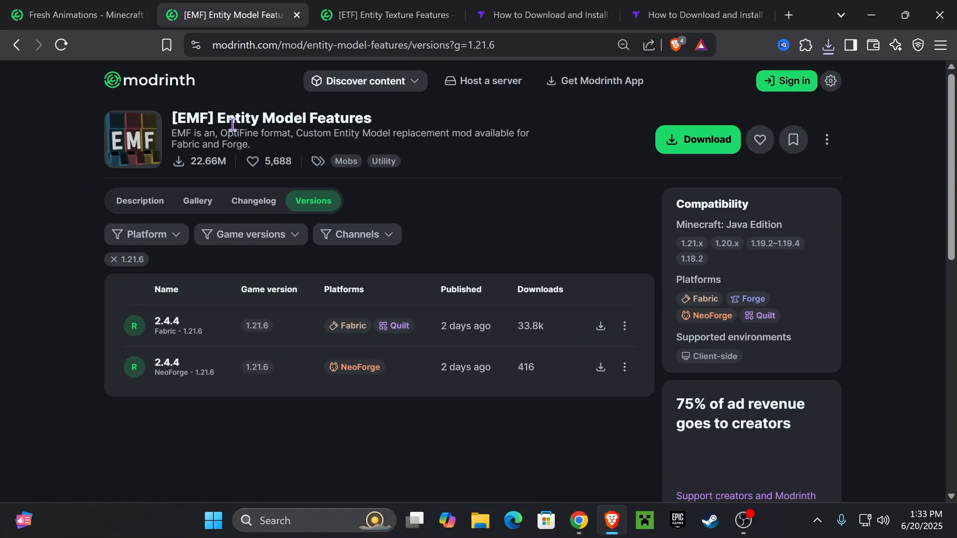
pyautogui.click(385, 15)
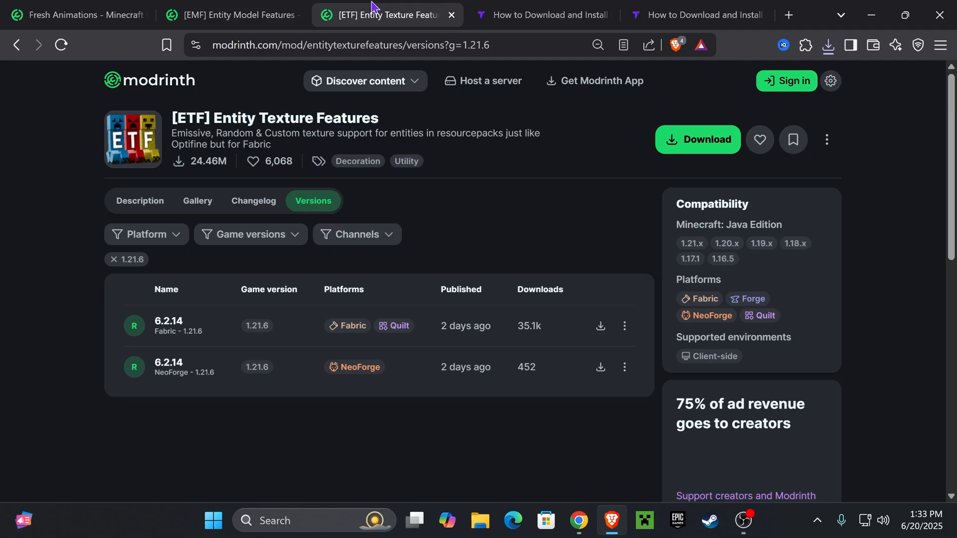
pyautogui.click(232, 15)
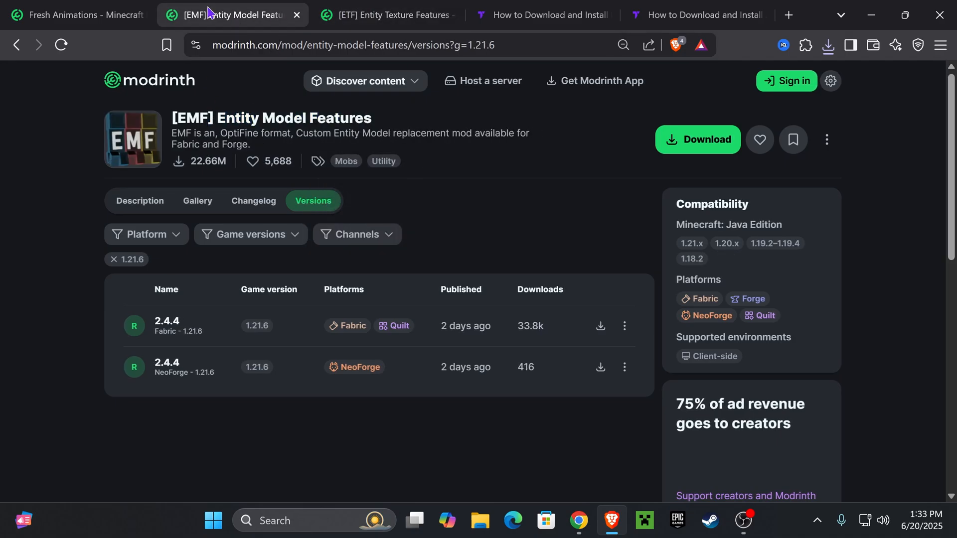
pyautogui.moveTo(337, 215)
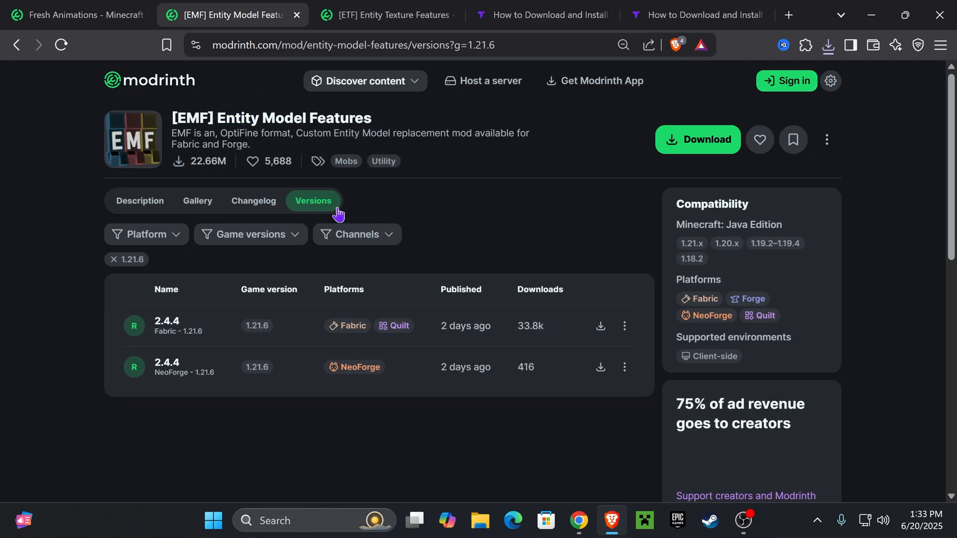
pyautogui.click(250, 234)
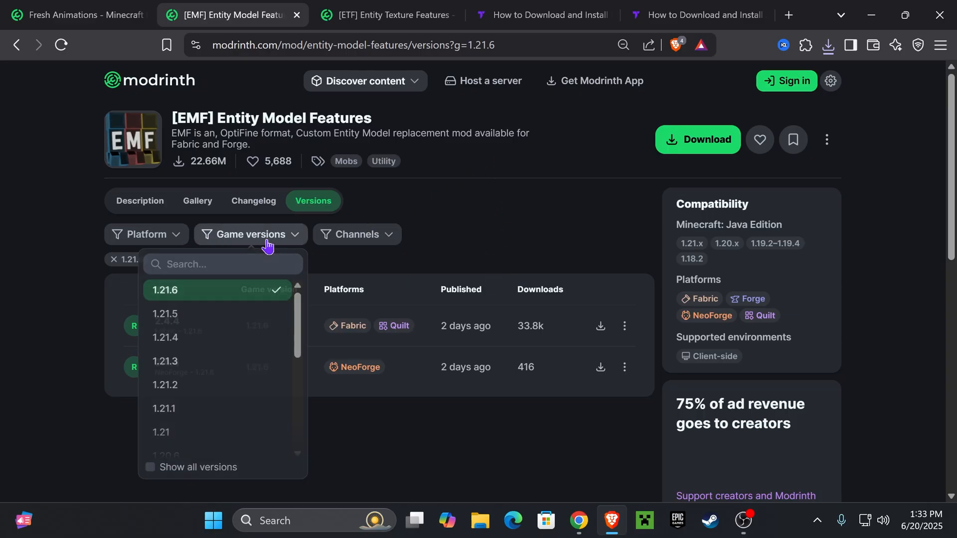
pyautogui.click(250, 235)
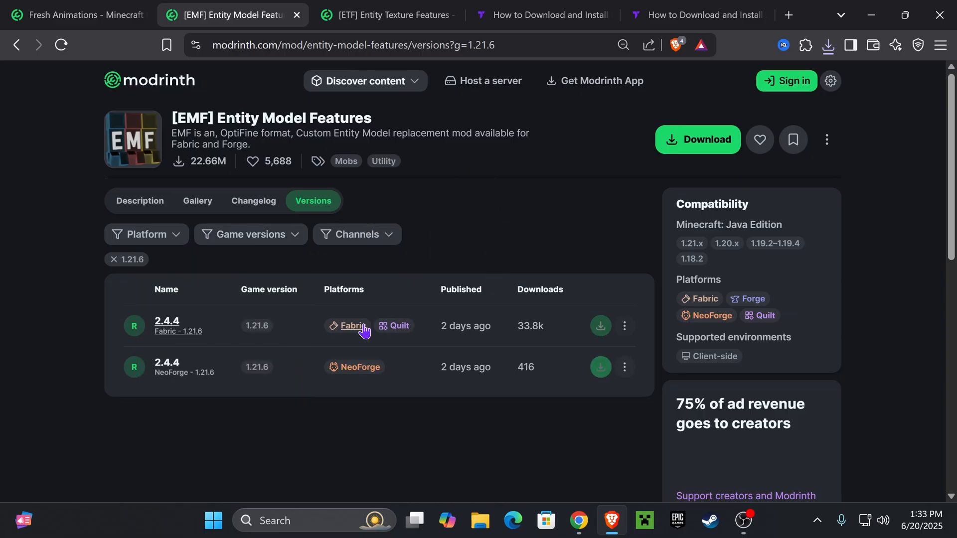
pyautogui.moveTo(380, 343)
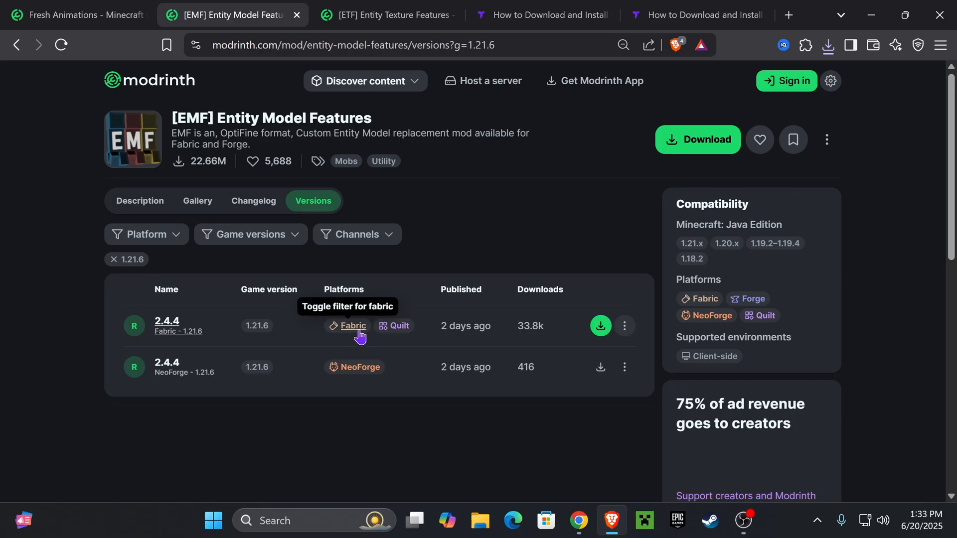
# Step: Download the EMF 2.4.4 Fabric release and switch to the ETF page
pyautogui.click(600, 325)
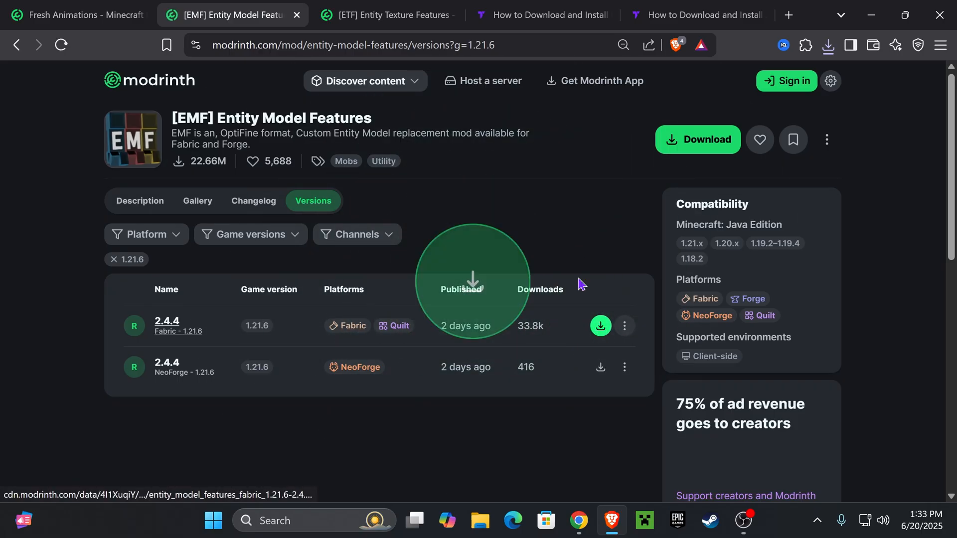
pyautogui.click(600, 326)
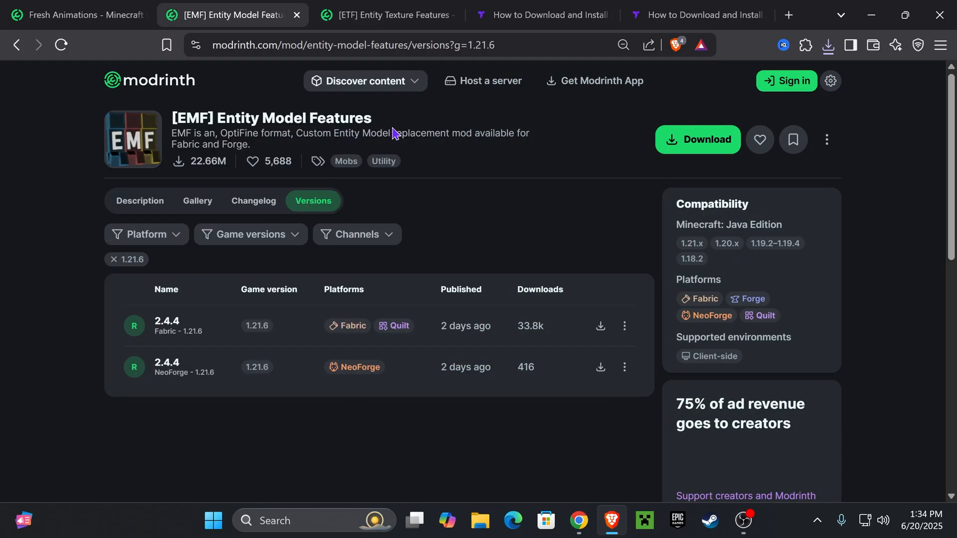
pyautogui.click(386, 15)
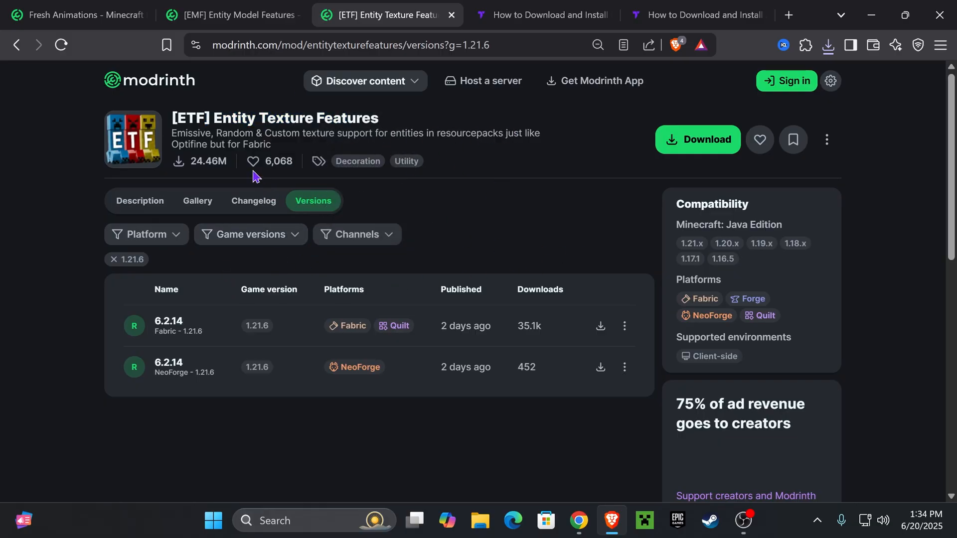
# Step: Download and save the ETF 6.2.14 Fabric jar, then maximize the browser
pyautogui.click(601, 326)
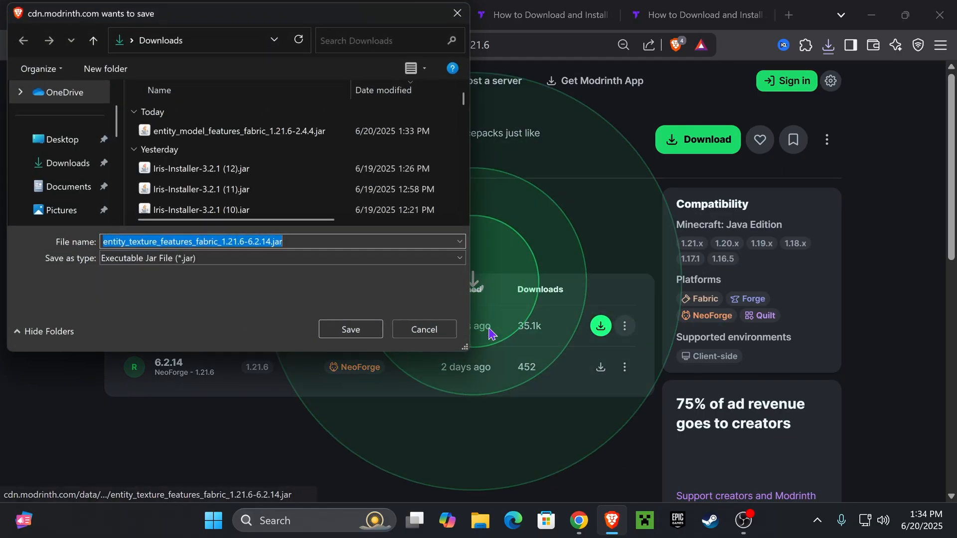
pyautogui.click(350, 330)
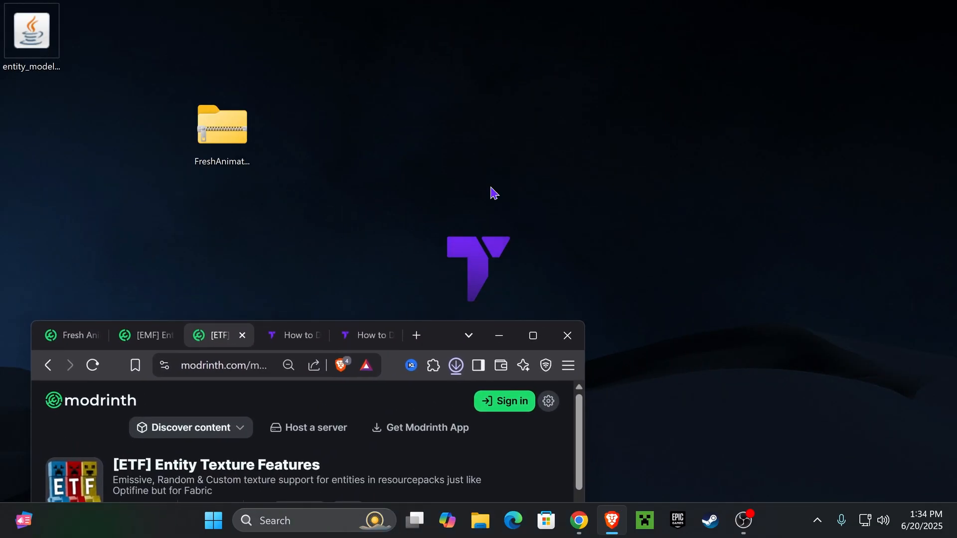
pyautogui.click(455, 365)
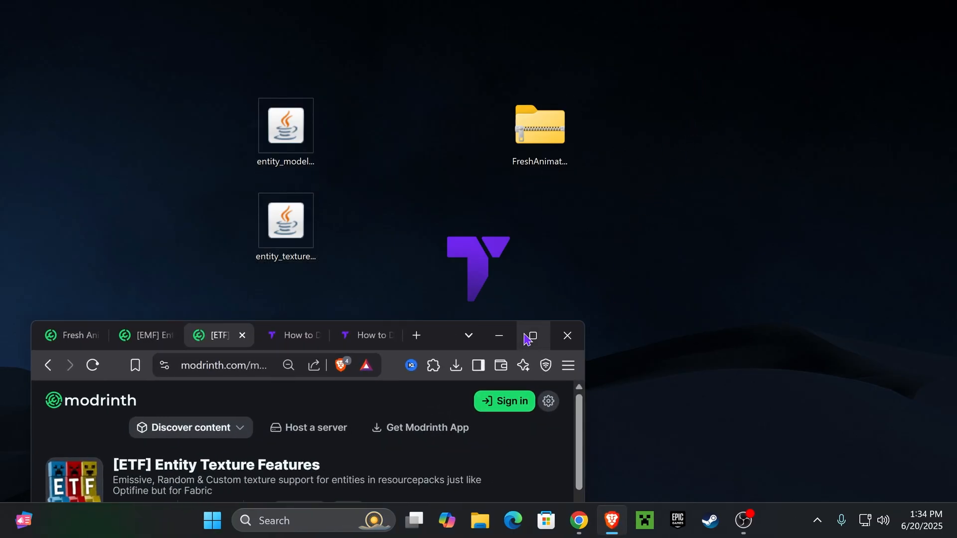
pyautogui.click(530, 336)
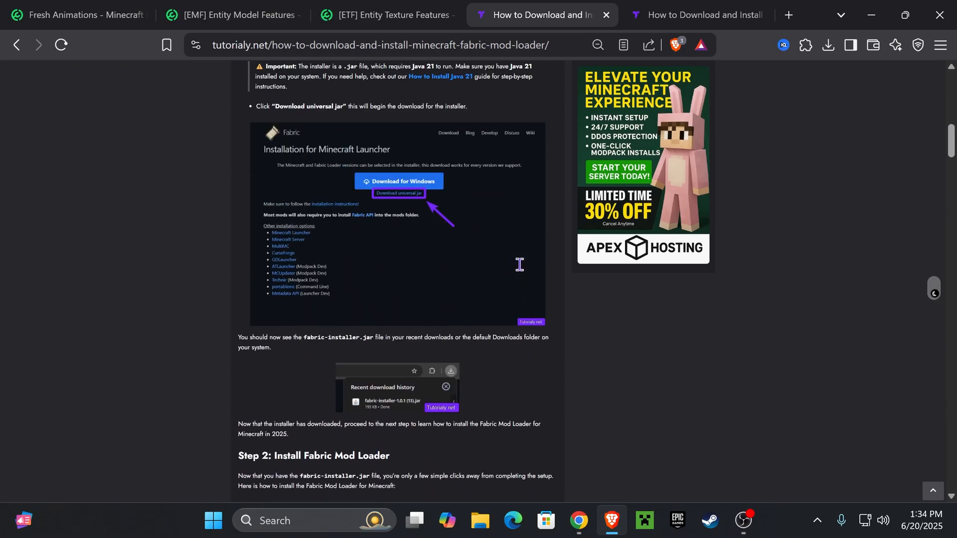
pyautogui.moveTo(533, 245)
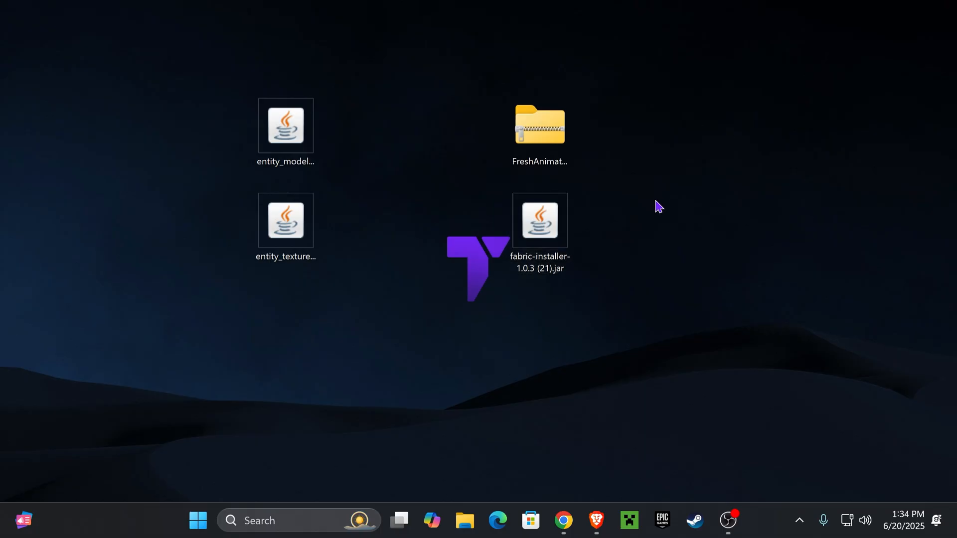
pyautogui.moveTo(629, 520)
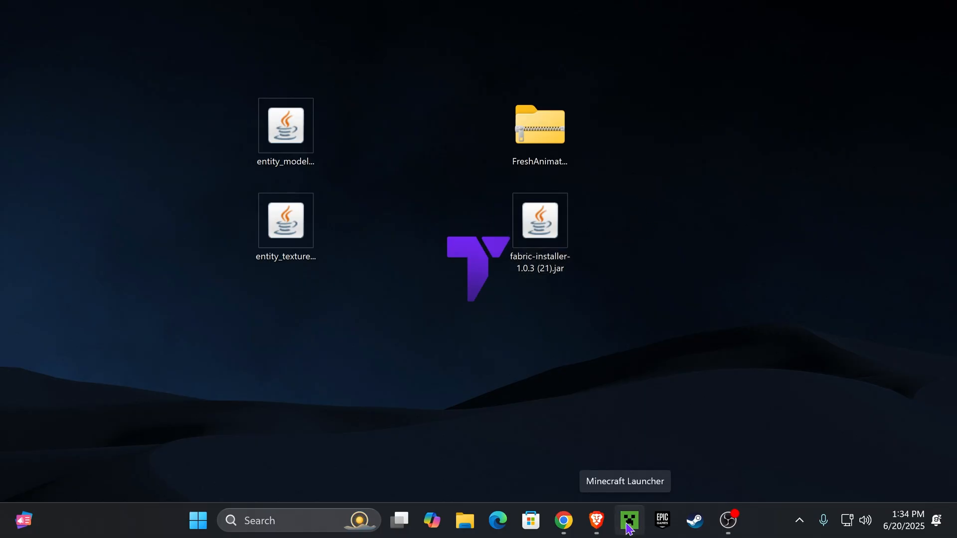
pyautogui.moveTo(605, 351)
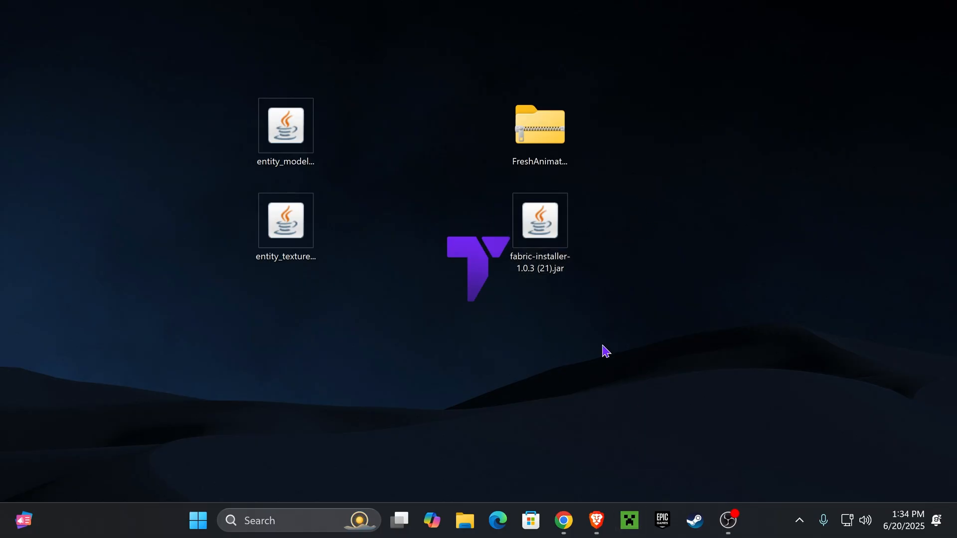
# Step: Select and launch the fabric-installer jar from the desktop
pyautogui.click(539, 220)
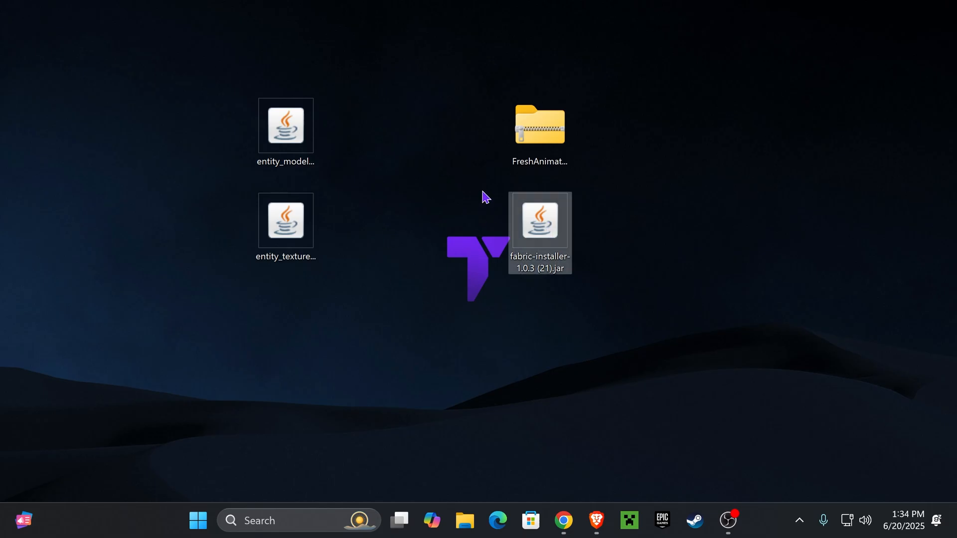
pyautogui.doubleClick(539, 220)
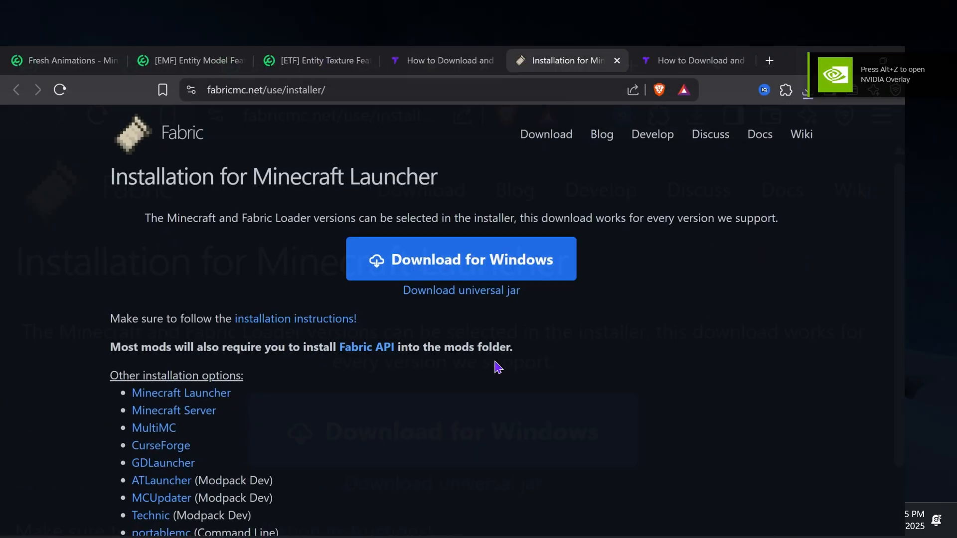
# Step: Switch to the Java 21 tutorial and scroll to the Oracle JDK download links
pyautogui.click(708, 15)
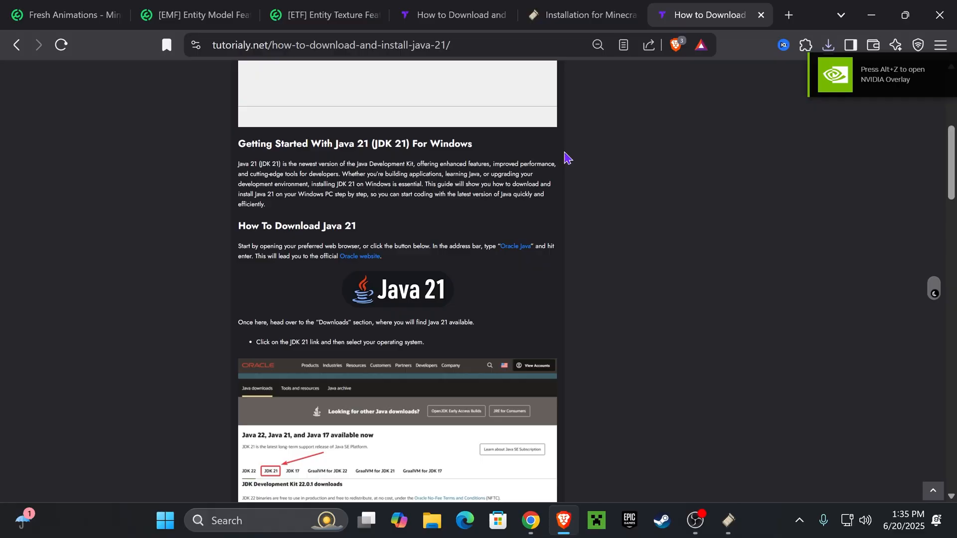
pyautogui.scroll(-3)
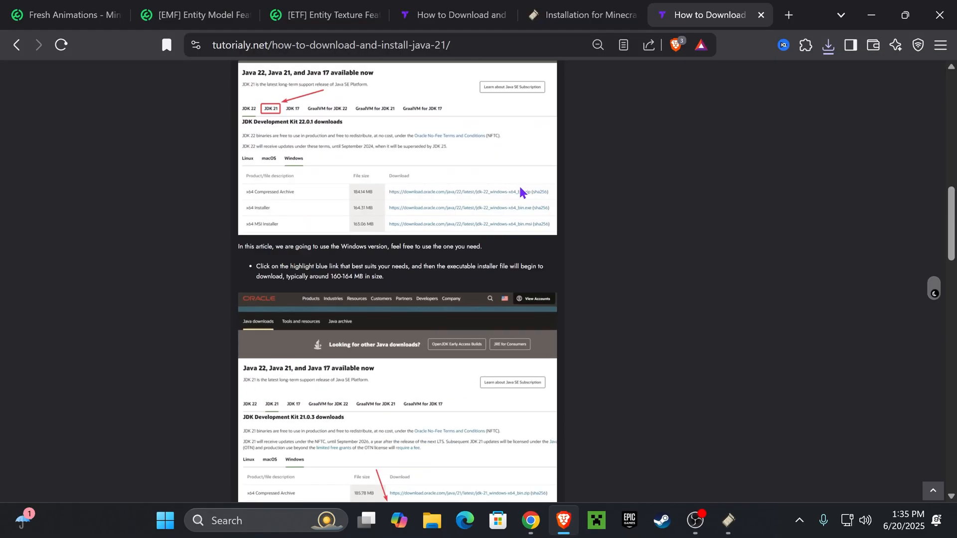
pyautogui.scroll(-3)
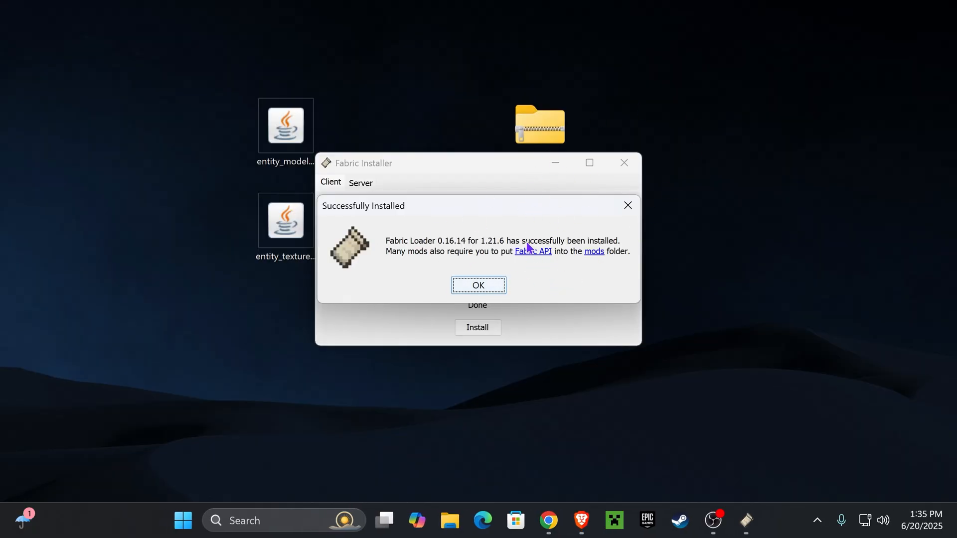
pyautogui.moveTo(516, 288)
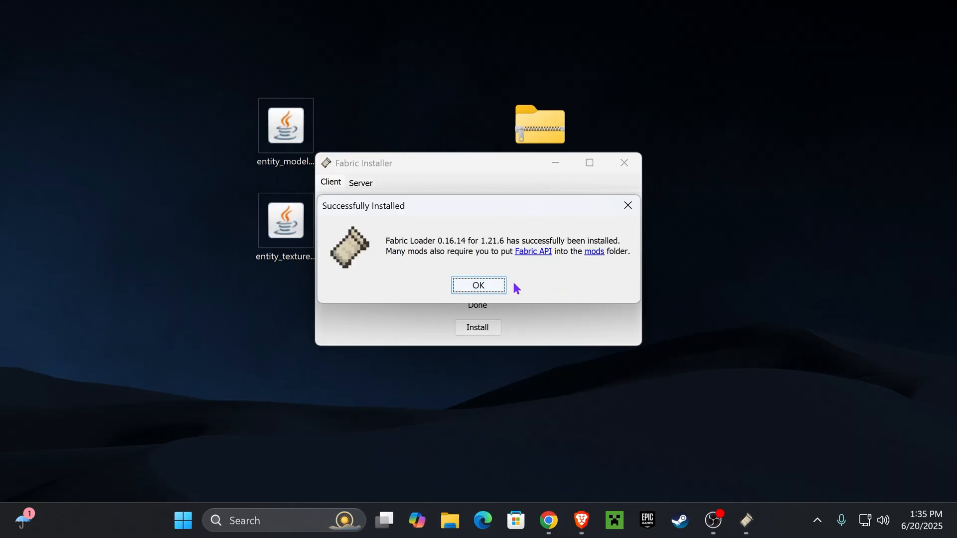
pyautogui.moveTo(545, 231)
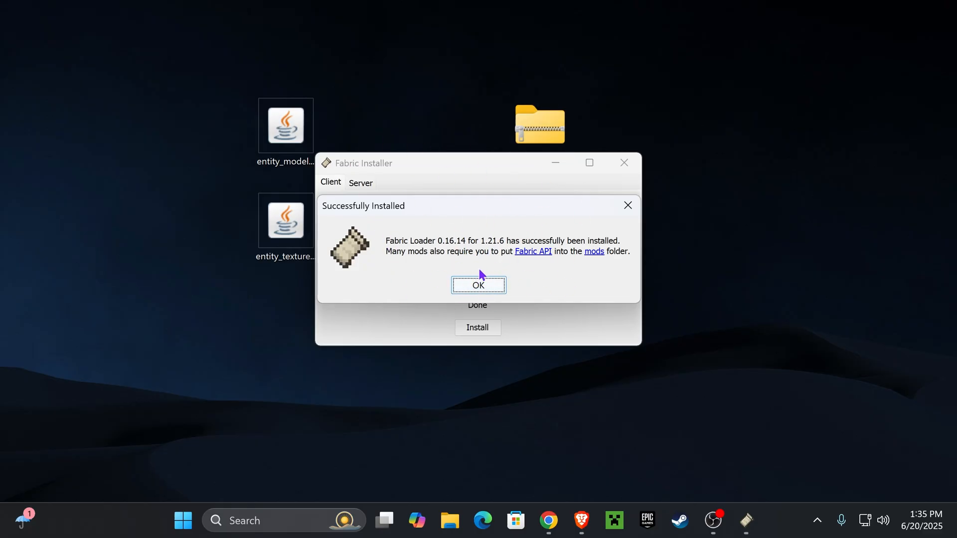
# Step: Dismiss the Successfully Installed message and close the Fabric Installer window
pyautogui.click(478, 285)
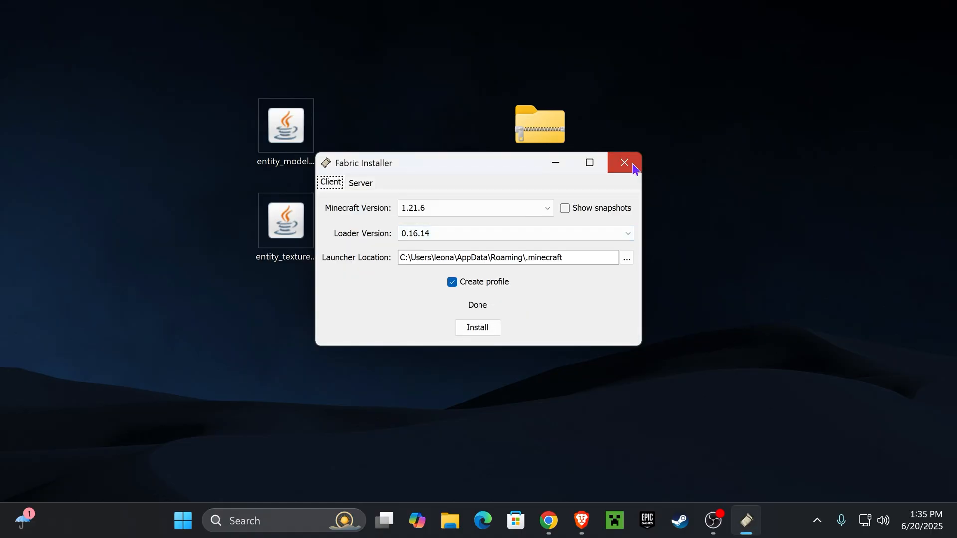
pyautogui.click(624, 163)
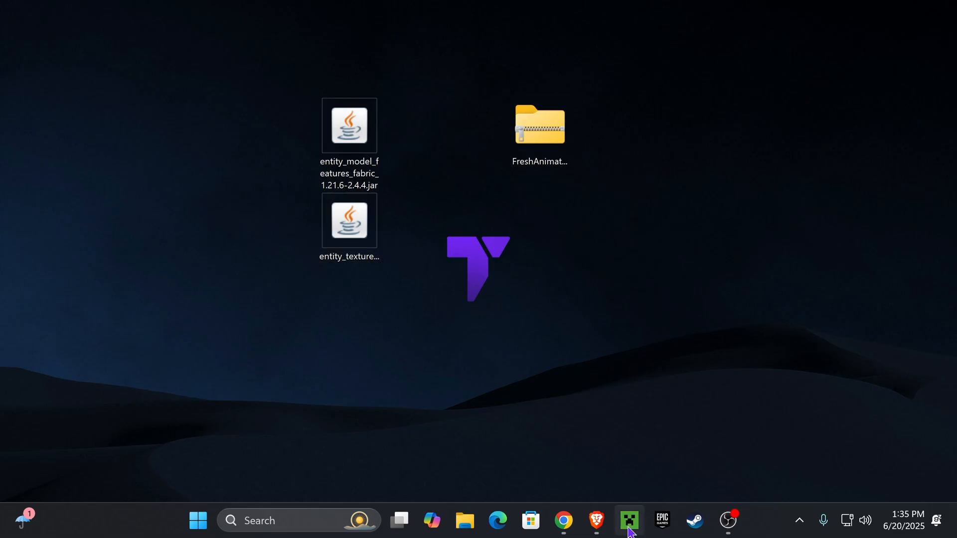
# Step: Open the launcher's Installations list and the fabric-loader-1.21.6 game folder
pyautogui.click(628, 521)
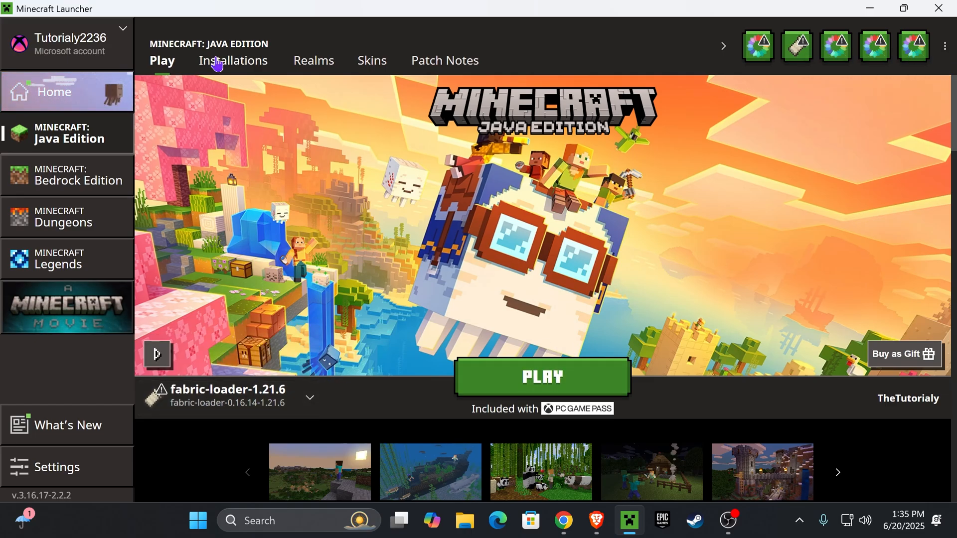
pyautogui.click(232, 60)
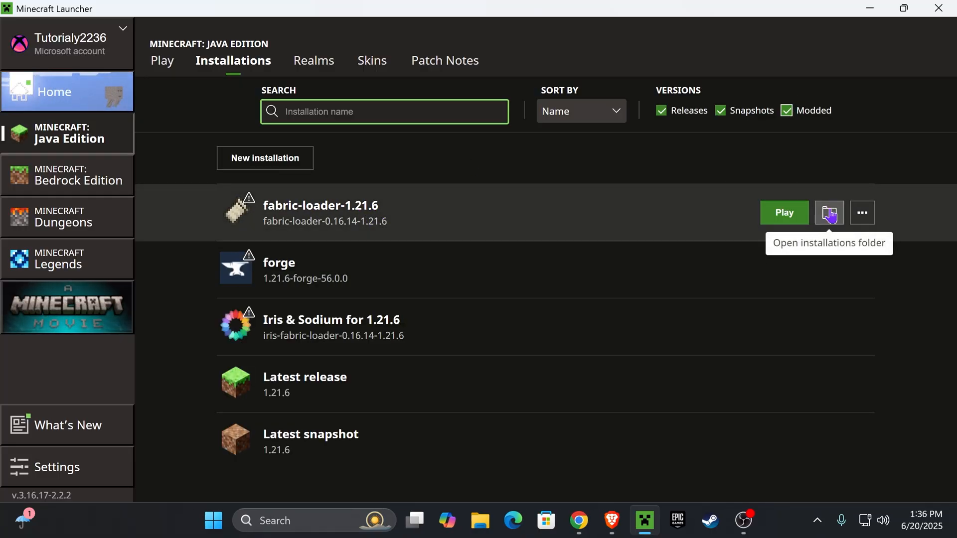
pyautogui.click(829, 212)
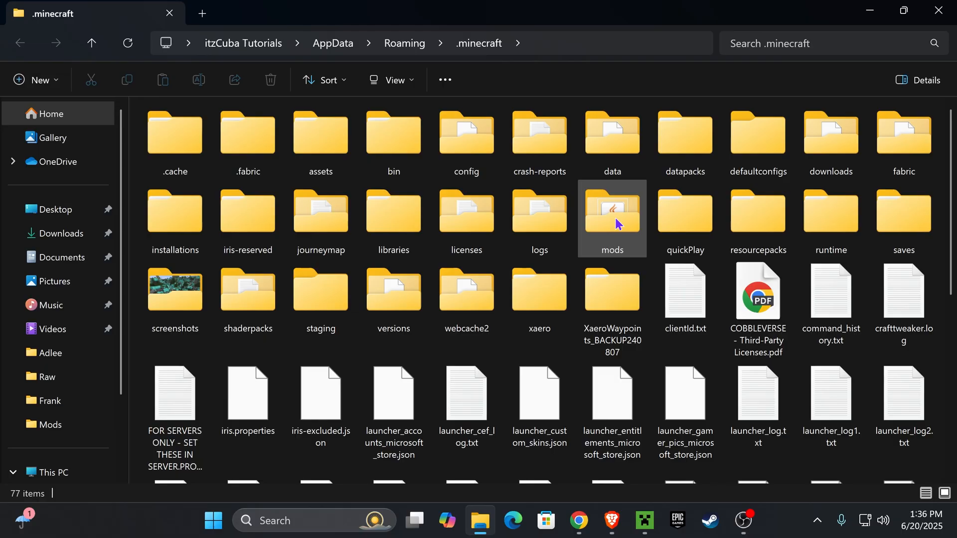
# Step: Put the EMF and ETF jars into the mods folder, then return to .minecraft
pyautogui.click(611, 217)
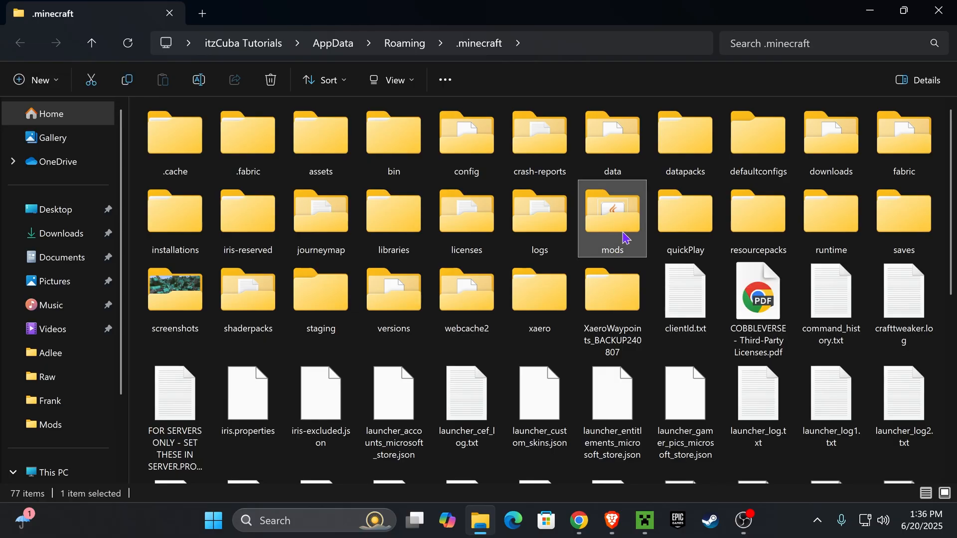
pyautogui.moveTo(612, 231)
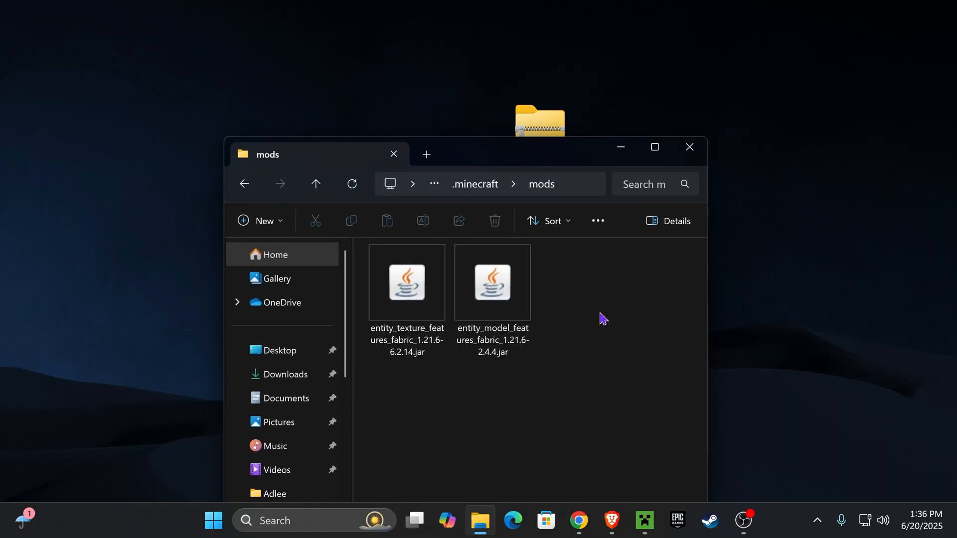
pyautogui.moveTo(612, 323)
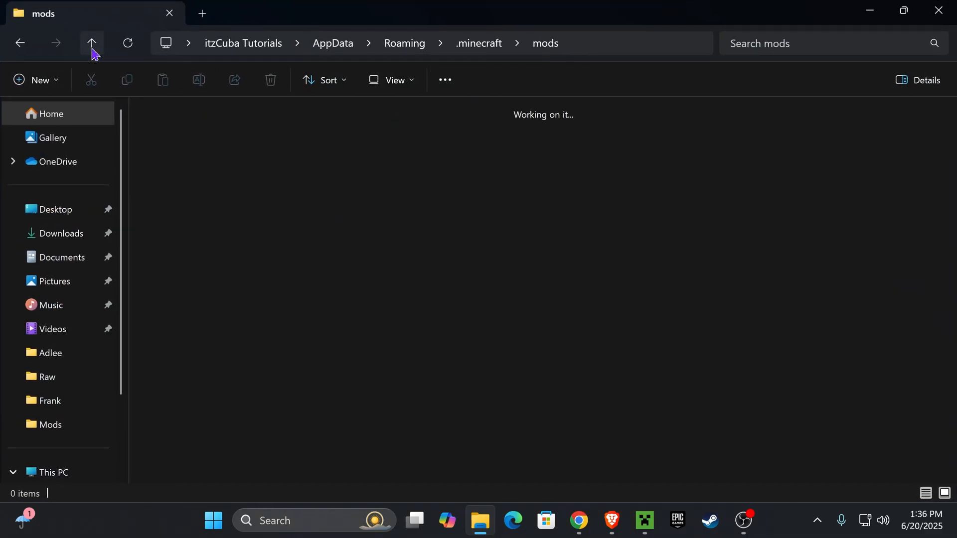
pyautogui.click(91, 43)
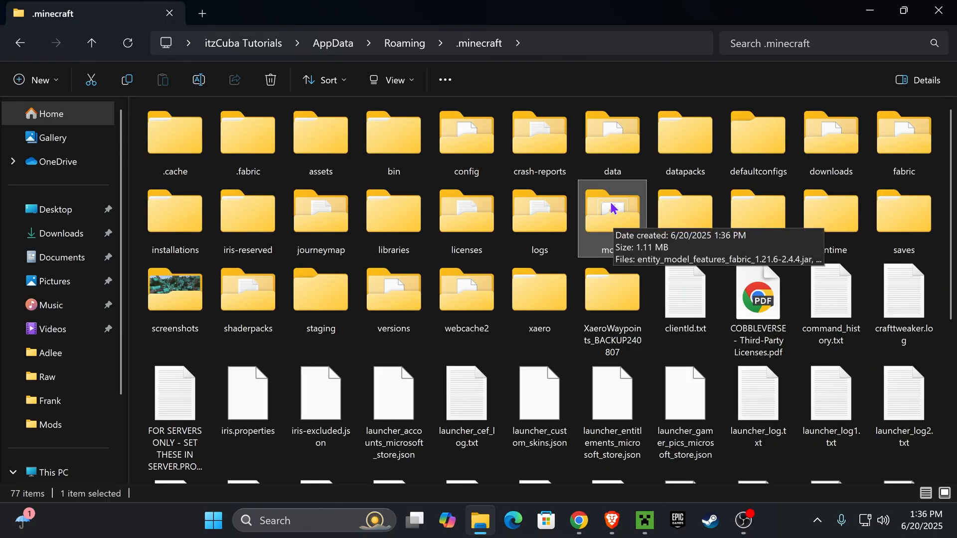
pyautogui.moveTo(758, 218)
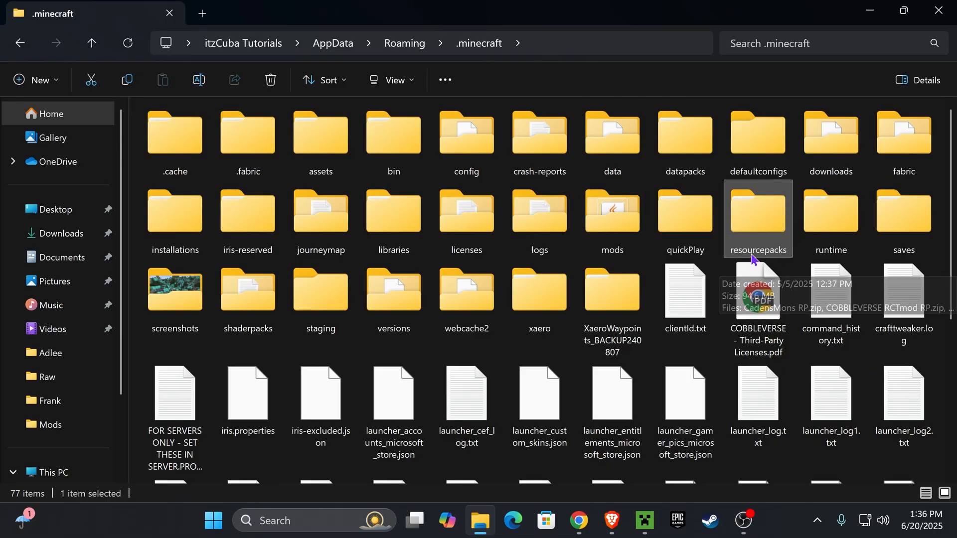
pyautogui.moveTo(778, 214)
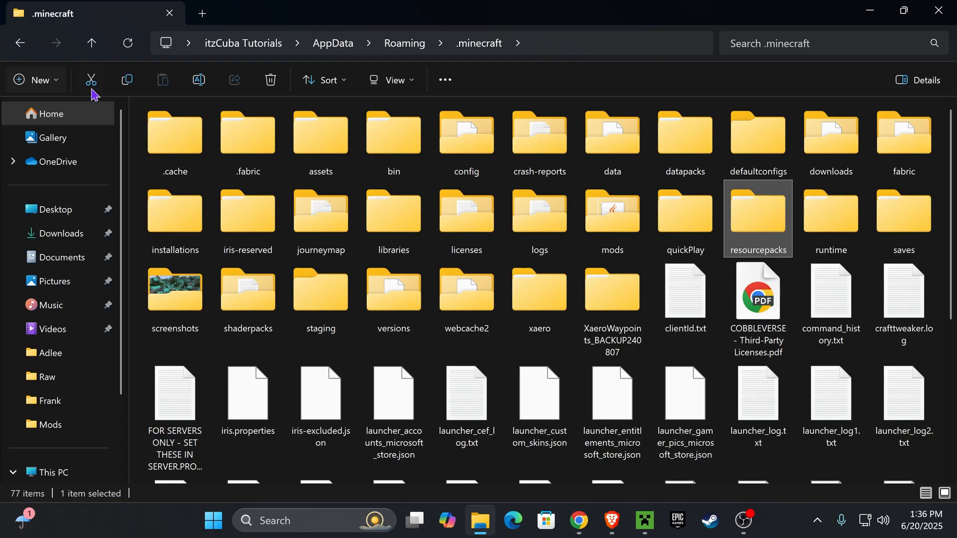
# Step: Open resourcepacks, then launch Minecraft 1.21.6 and pause at the game menu
pyautogui.doubleClick(758, 210)
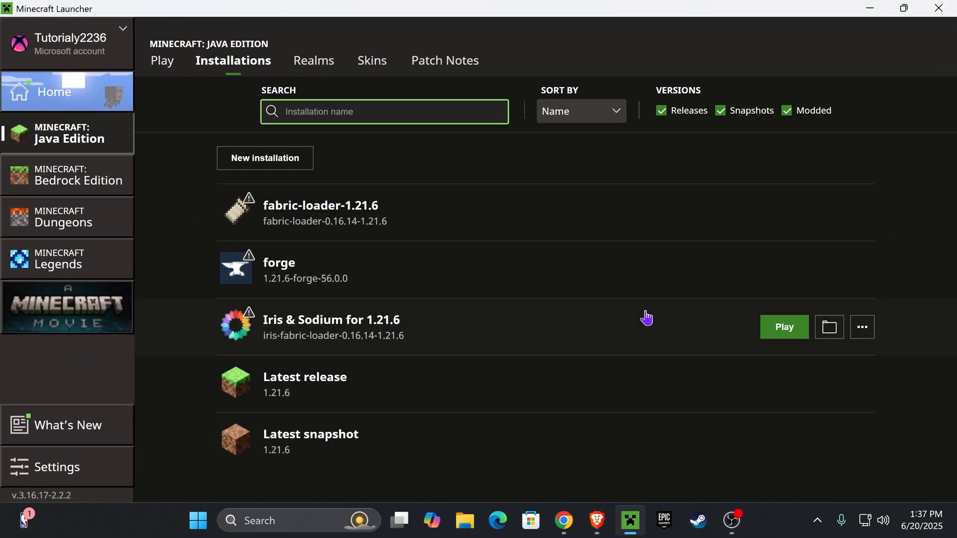
pyautogui.click(783, 327)
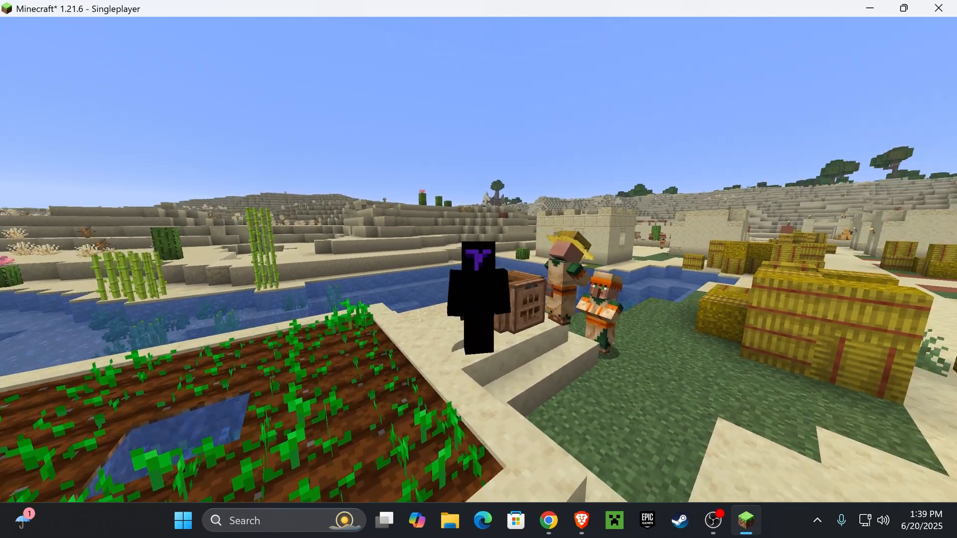
pyautogui.press('Escape')
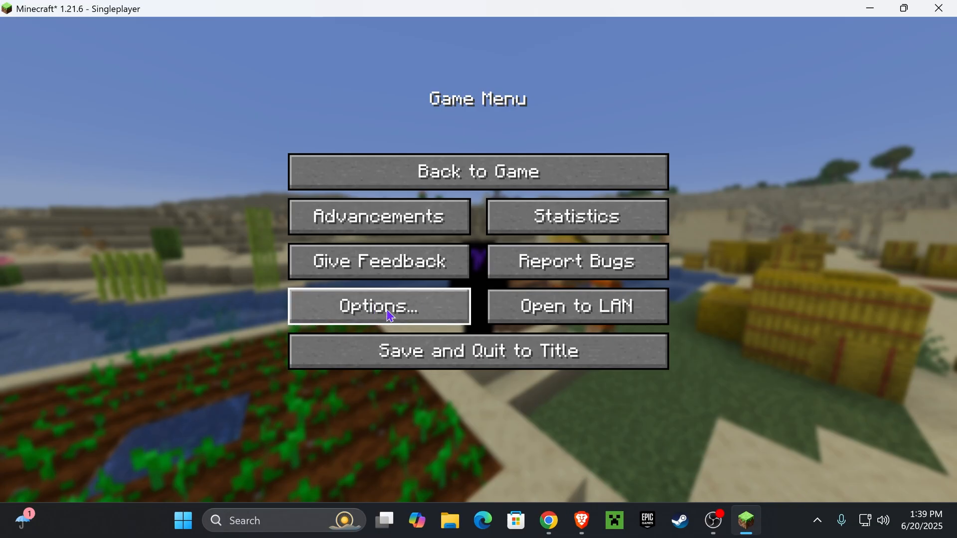
# Step: Confirm FreshAnimations_v1.9.4.zip is selected in Resource Packs and back out to the game menu
pyautogui.click(378, 306)
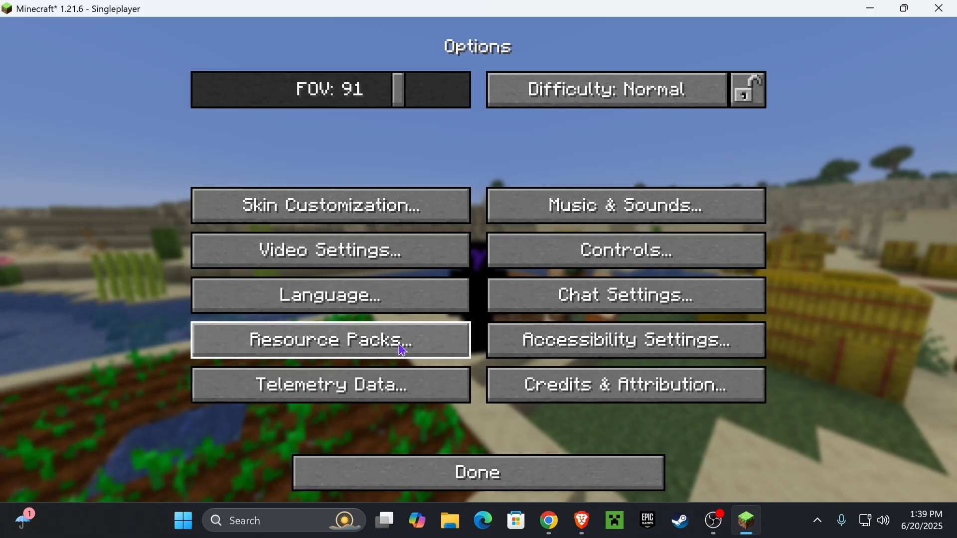
pyautogui.click(329, 340)
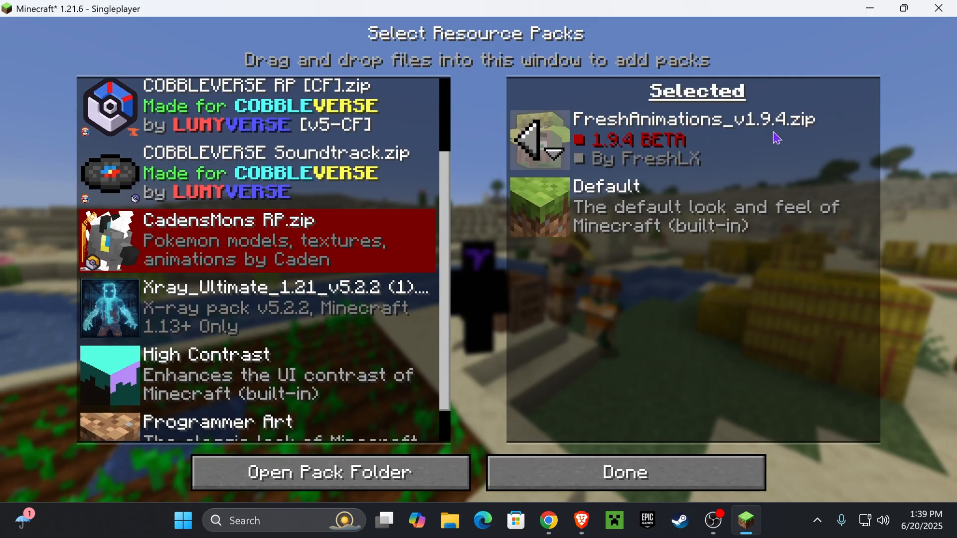
pyautogui.click(622, 472)
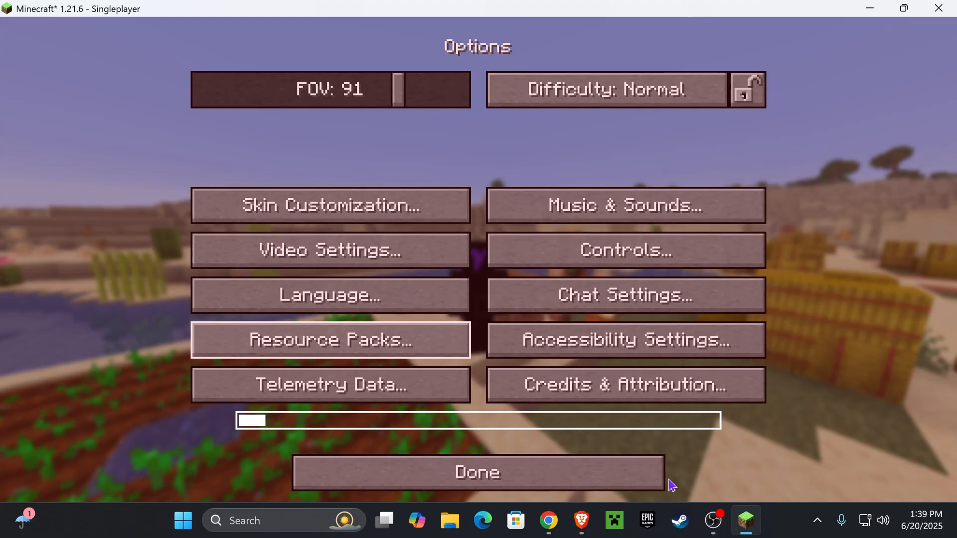
pyautogui.click(478, 472)
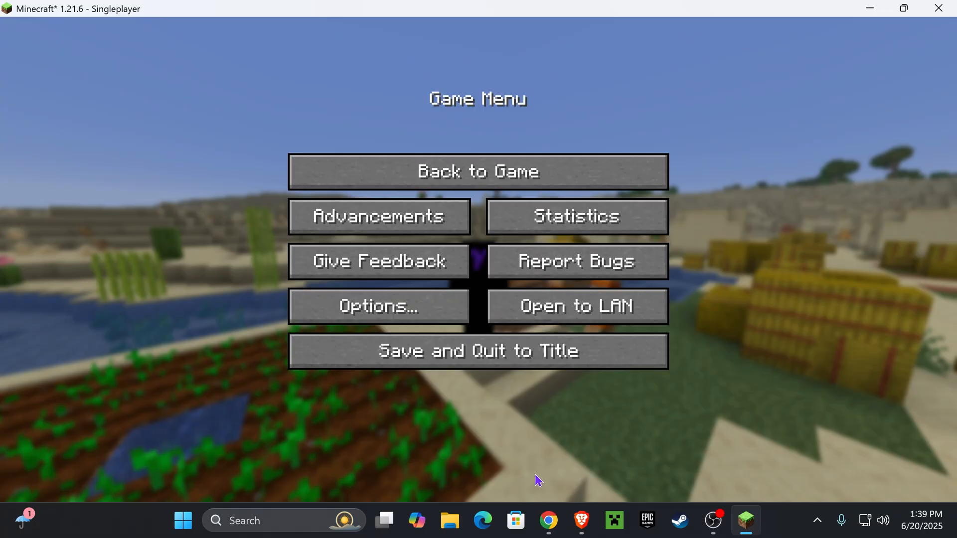
# Step: Resume the desert village world and walk among the villagers to view the Fresh Animations
pyautogui.click(478, 172)
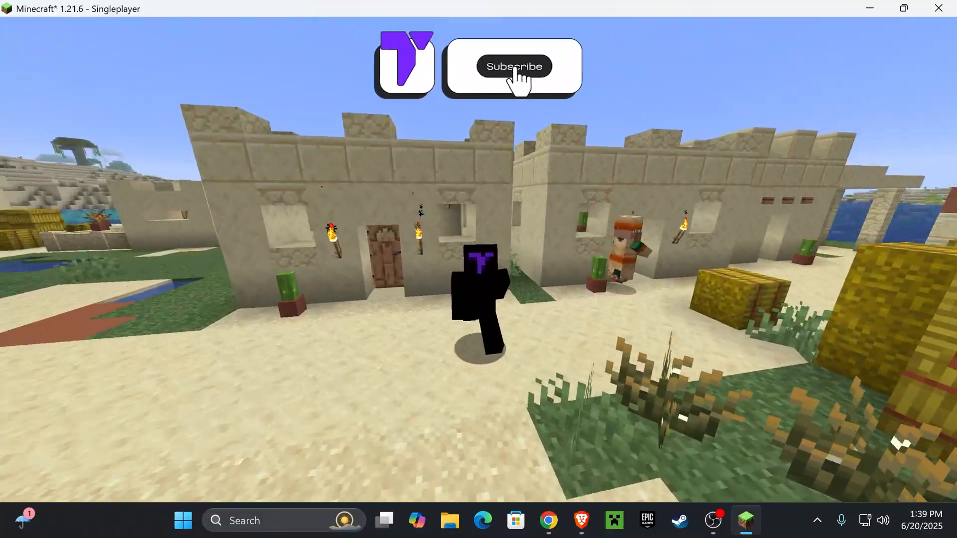
pyautogui.click(513, 66)
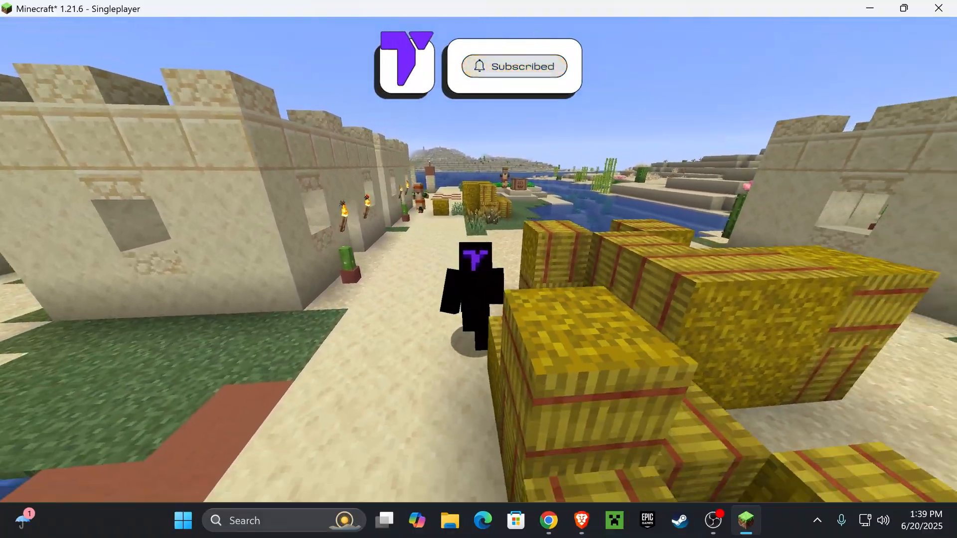